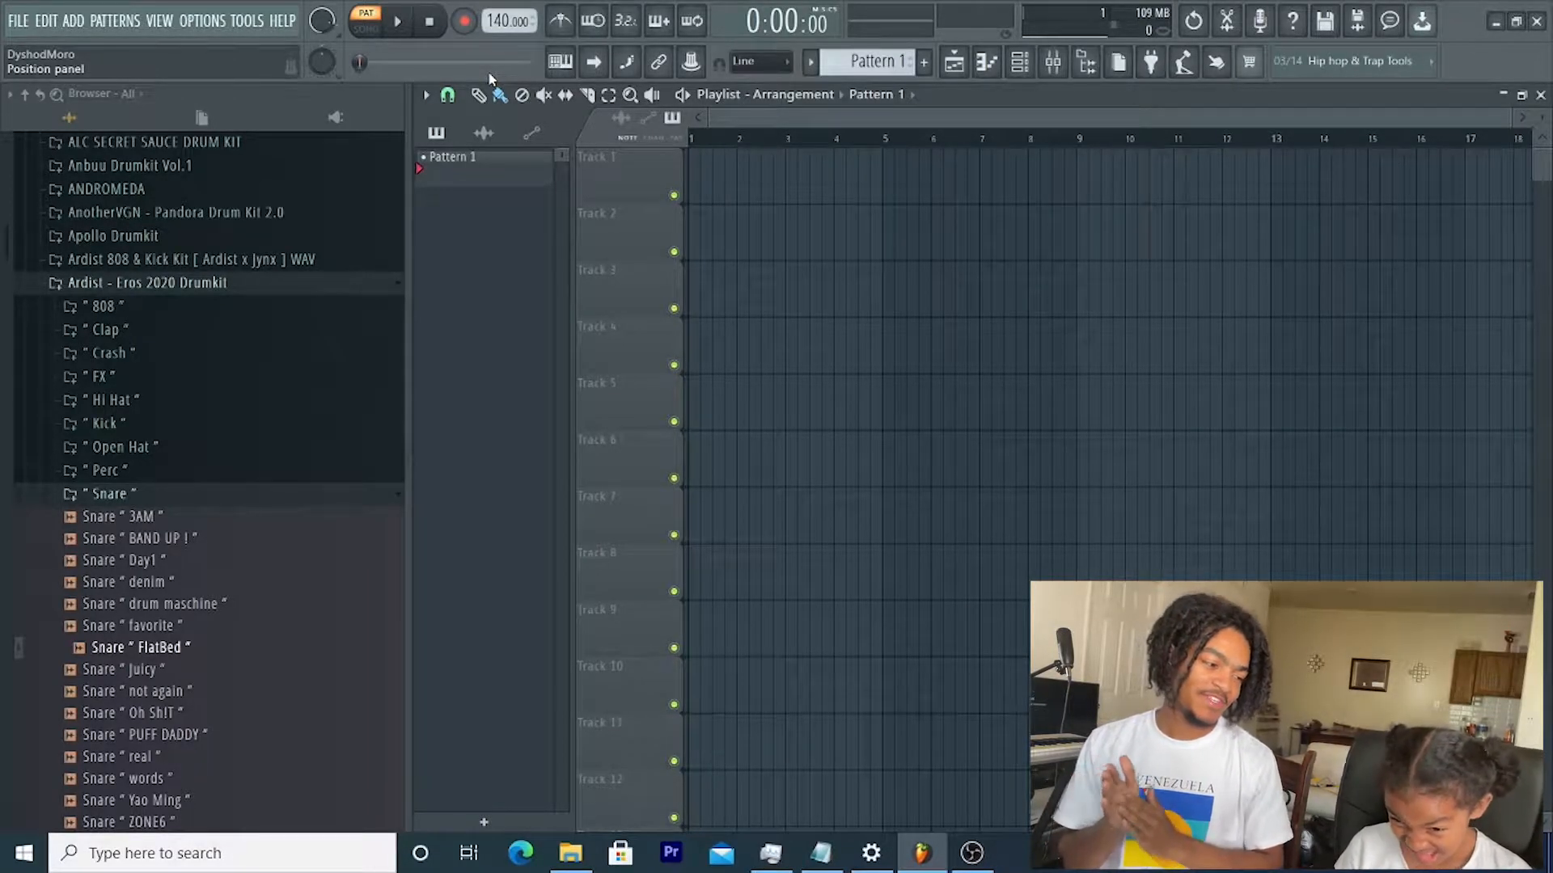
# Step: Open the Omnisphere channel's empty piano roll from the channel rack
pyautogui.click(1016, 63)
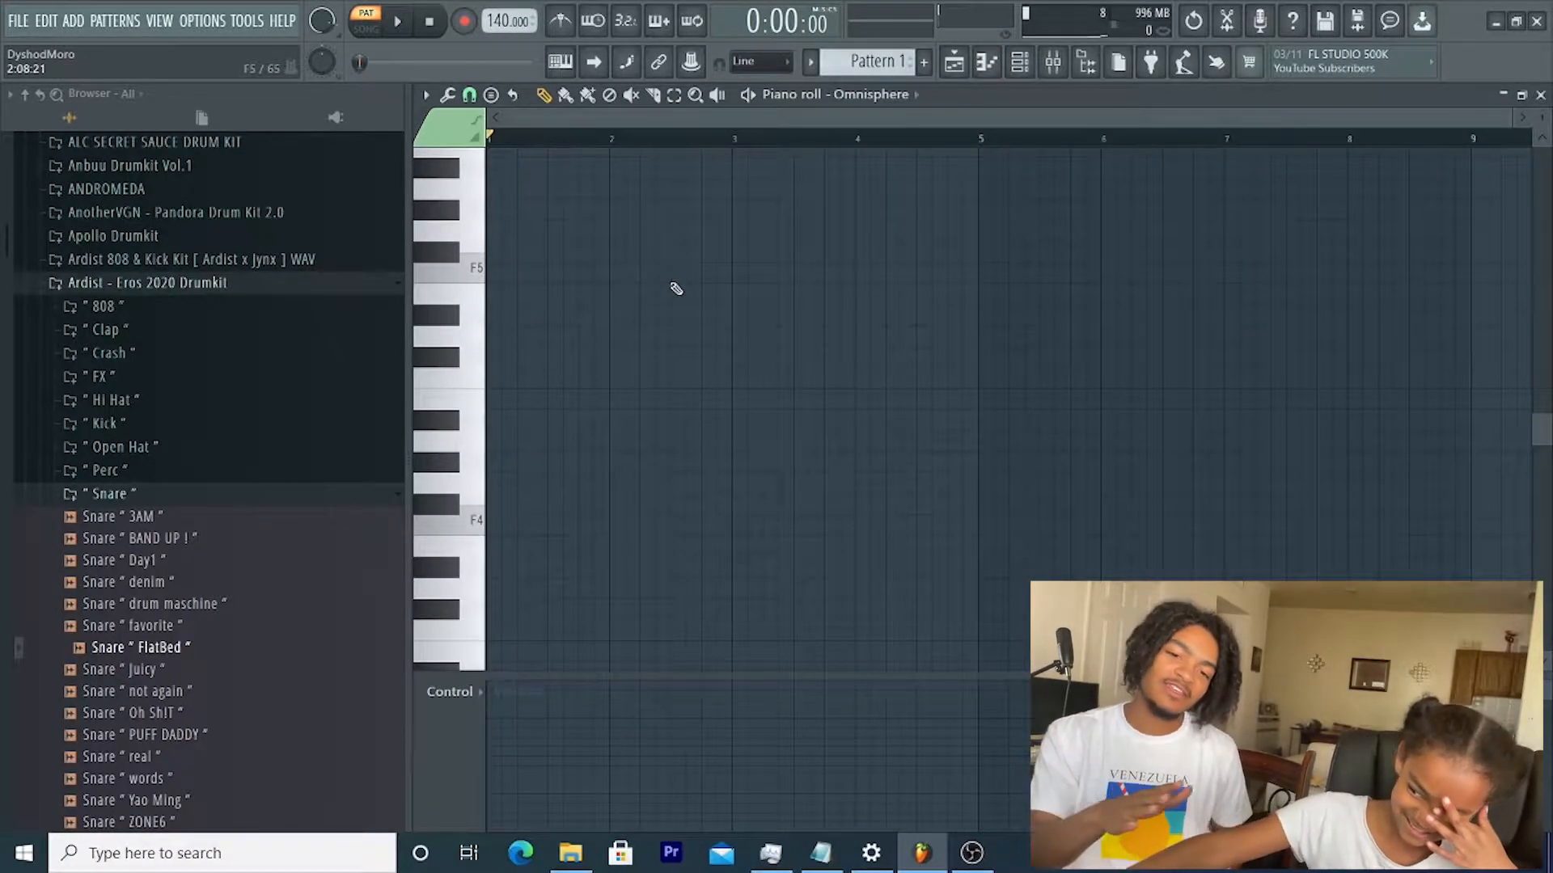
# Step: Place two short Omnisphere melody notes near F5 in bar 1
pyautogui.click(625, 294)
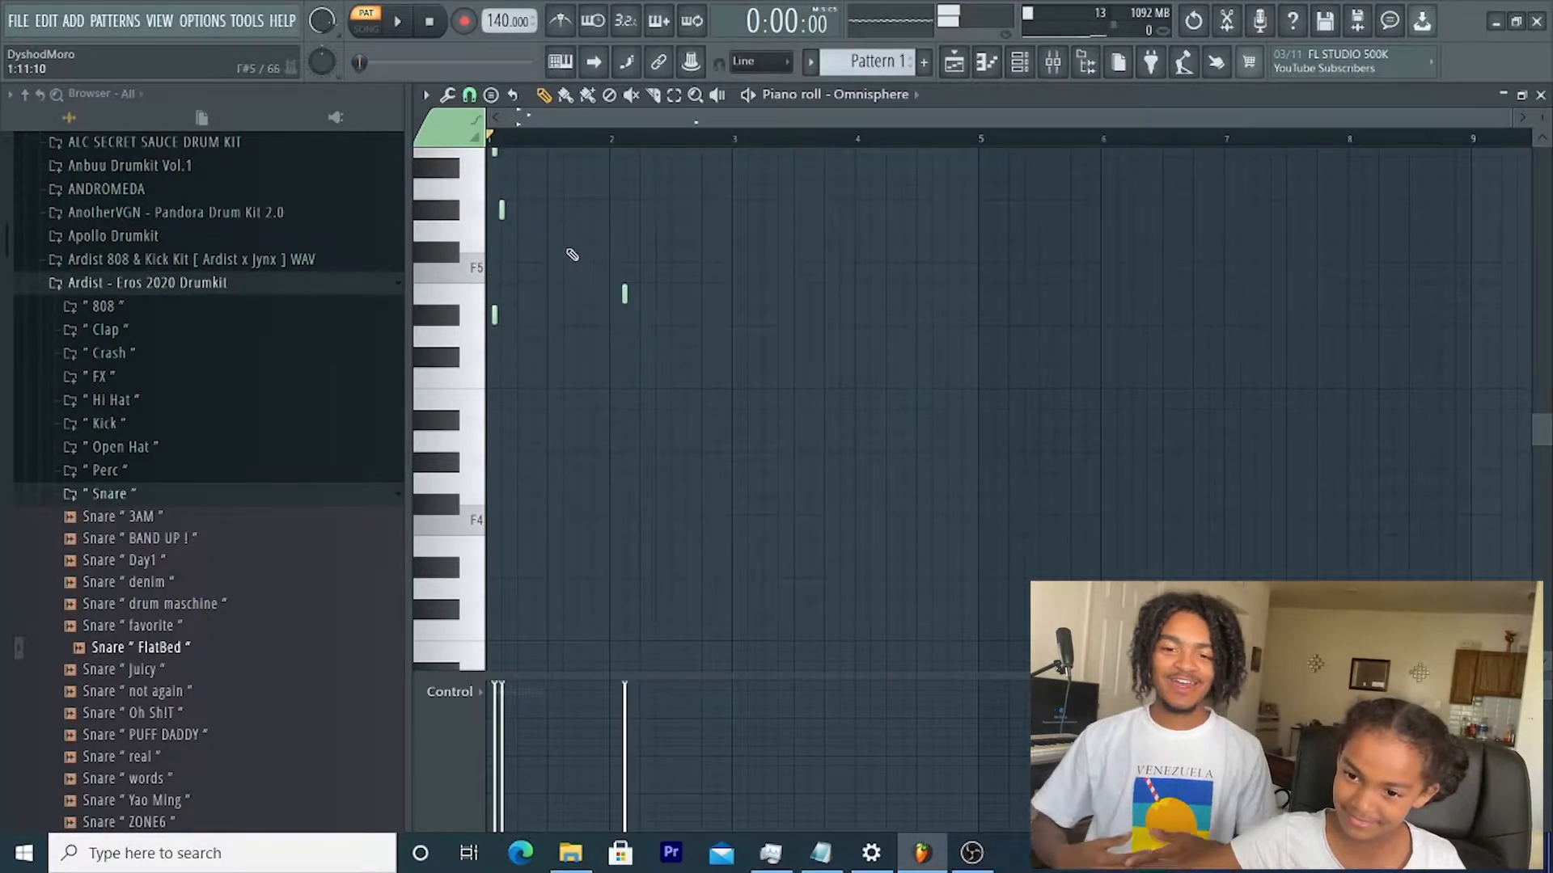
pyautogui.click(601, 211)
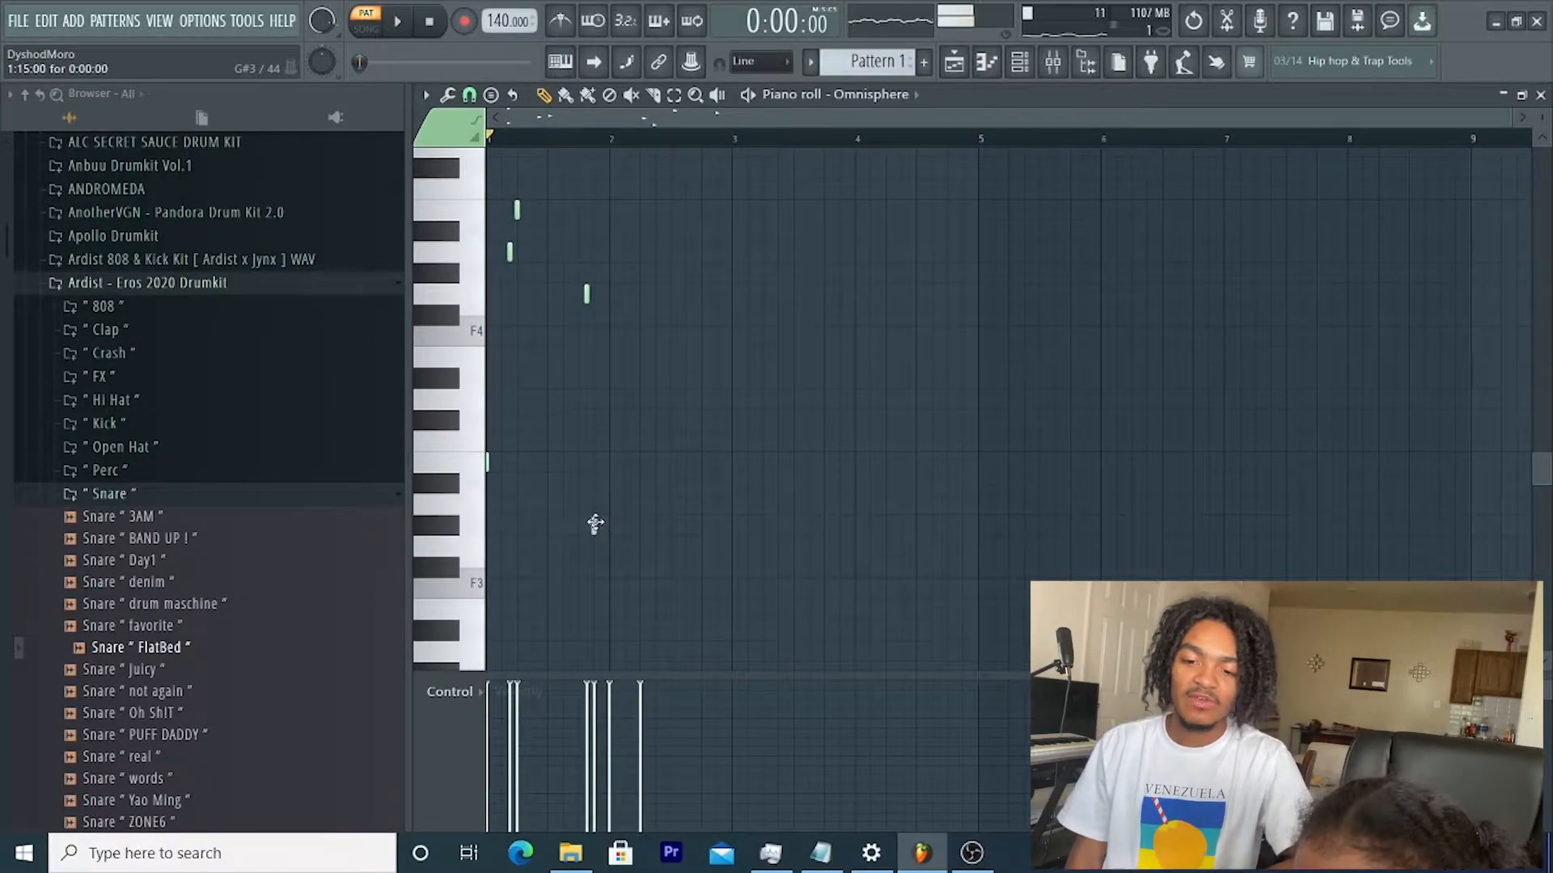
# Step: Adjust the Omnisphere melody notes to sit just above F4 in bar 1
pyautogui.click(438, 526)
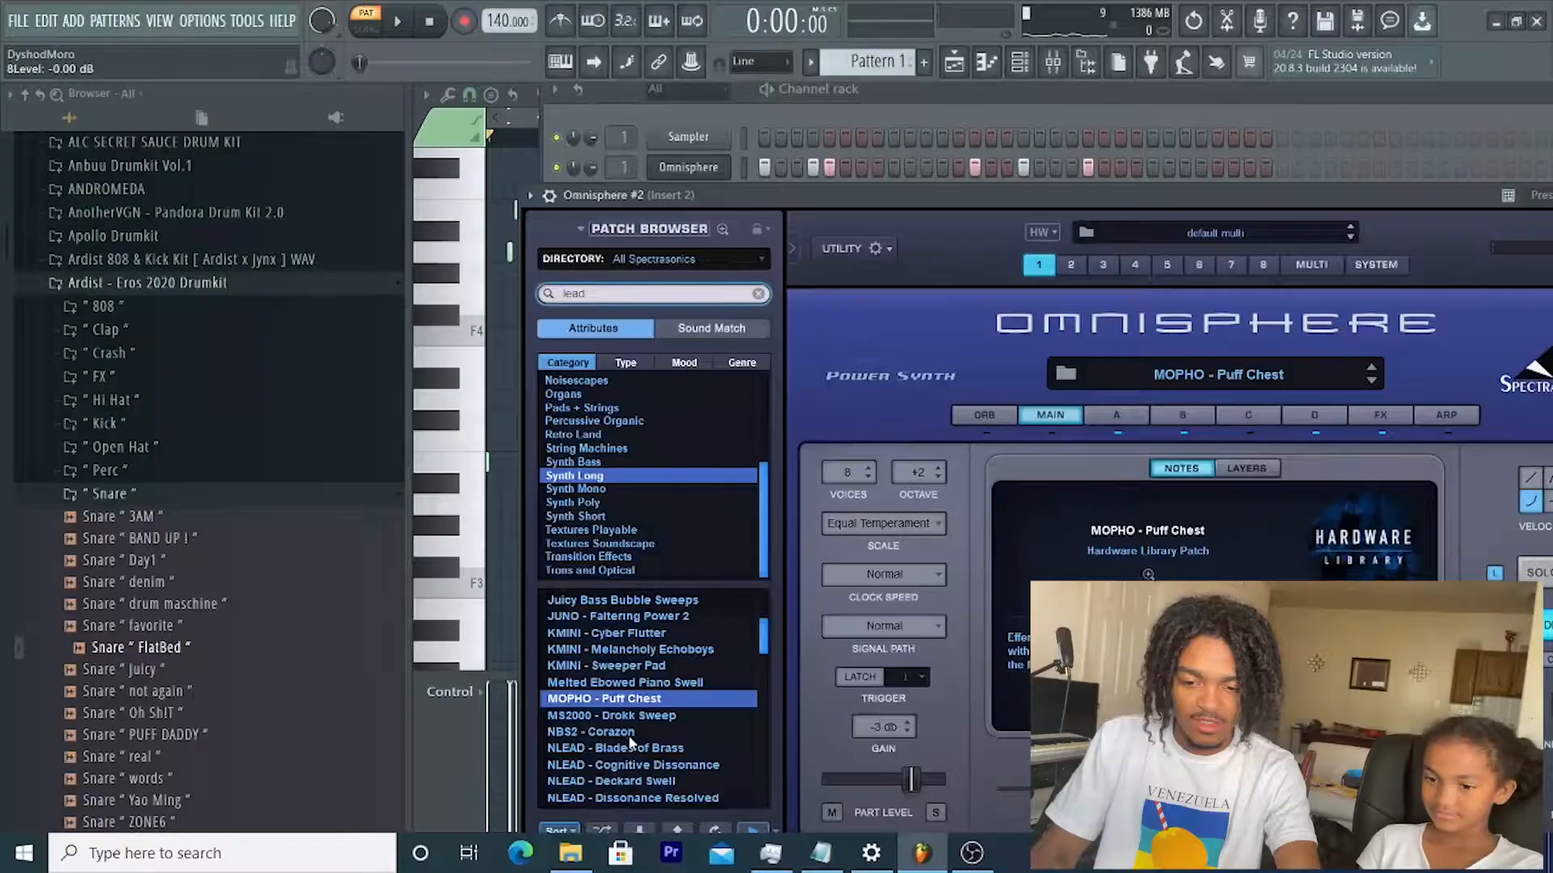
# Step: Audition NLEAD lead patches on Omnisphere #2, loading NLEAD - Deckard Swell
pyautogui.click(592, 732)
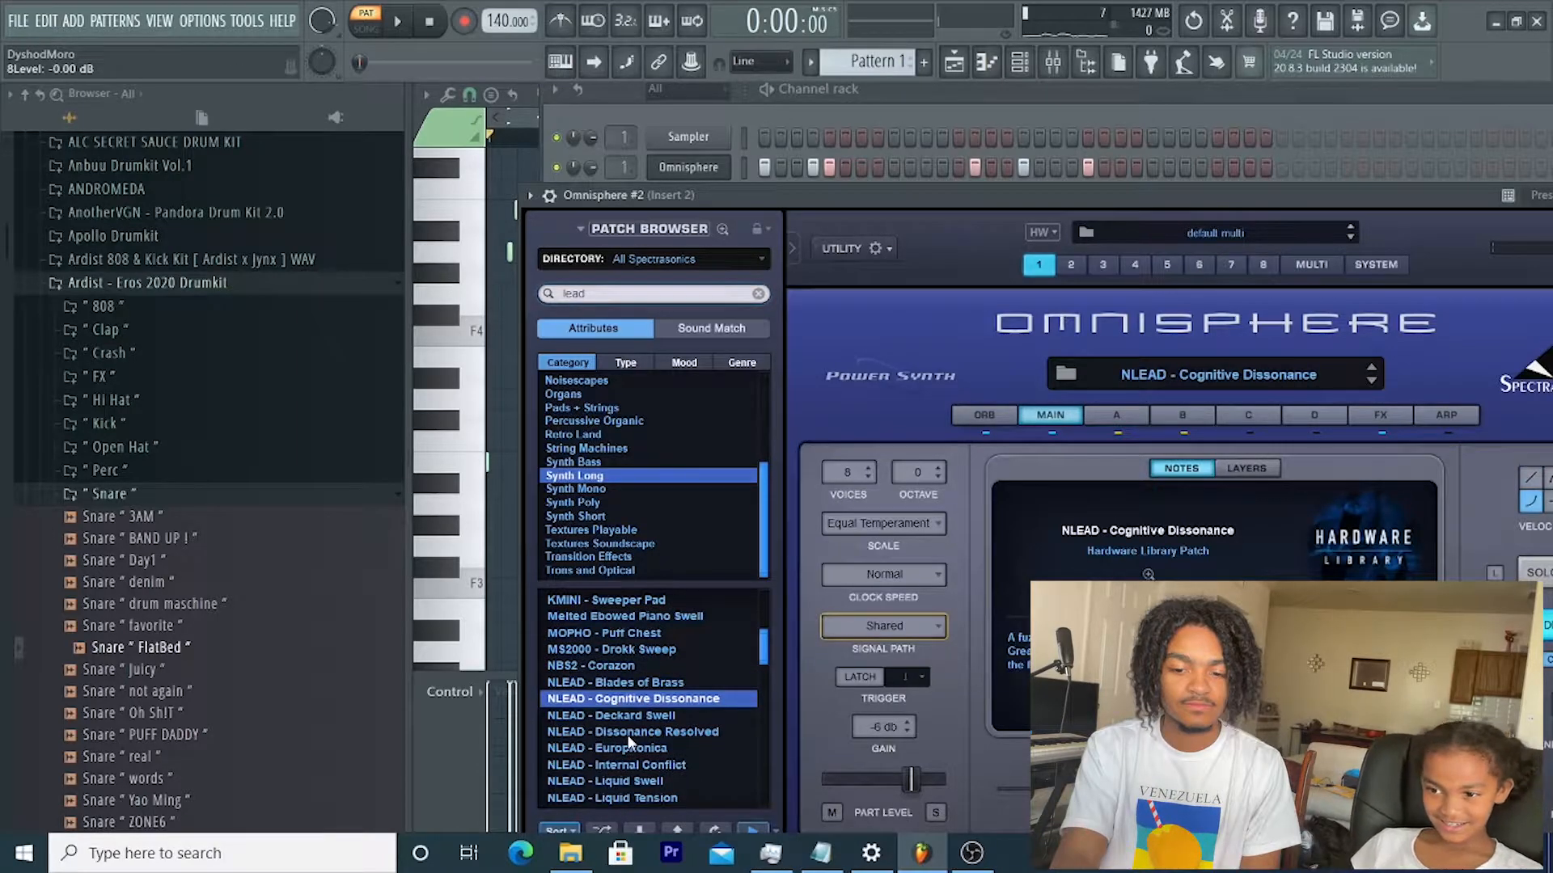
pyautogui.click(609, 715)
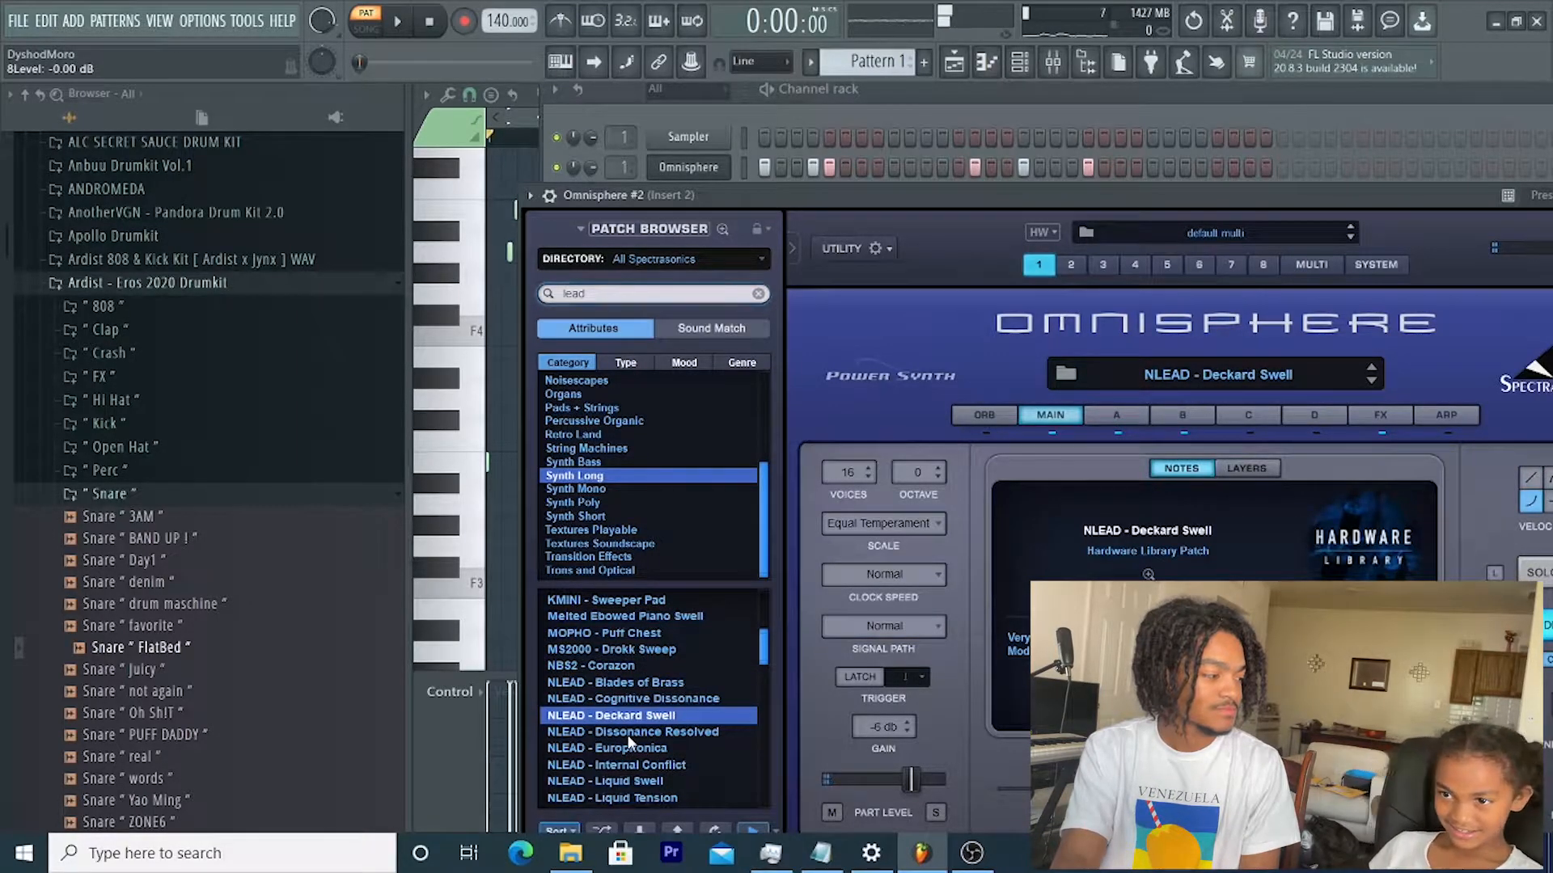
pyautogui.click(631, 731)
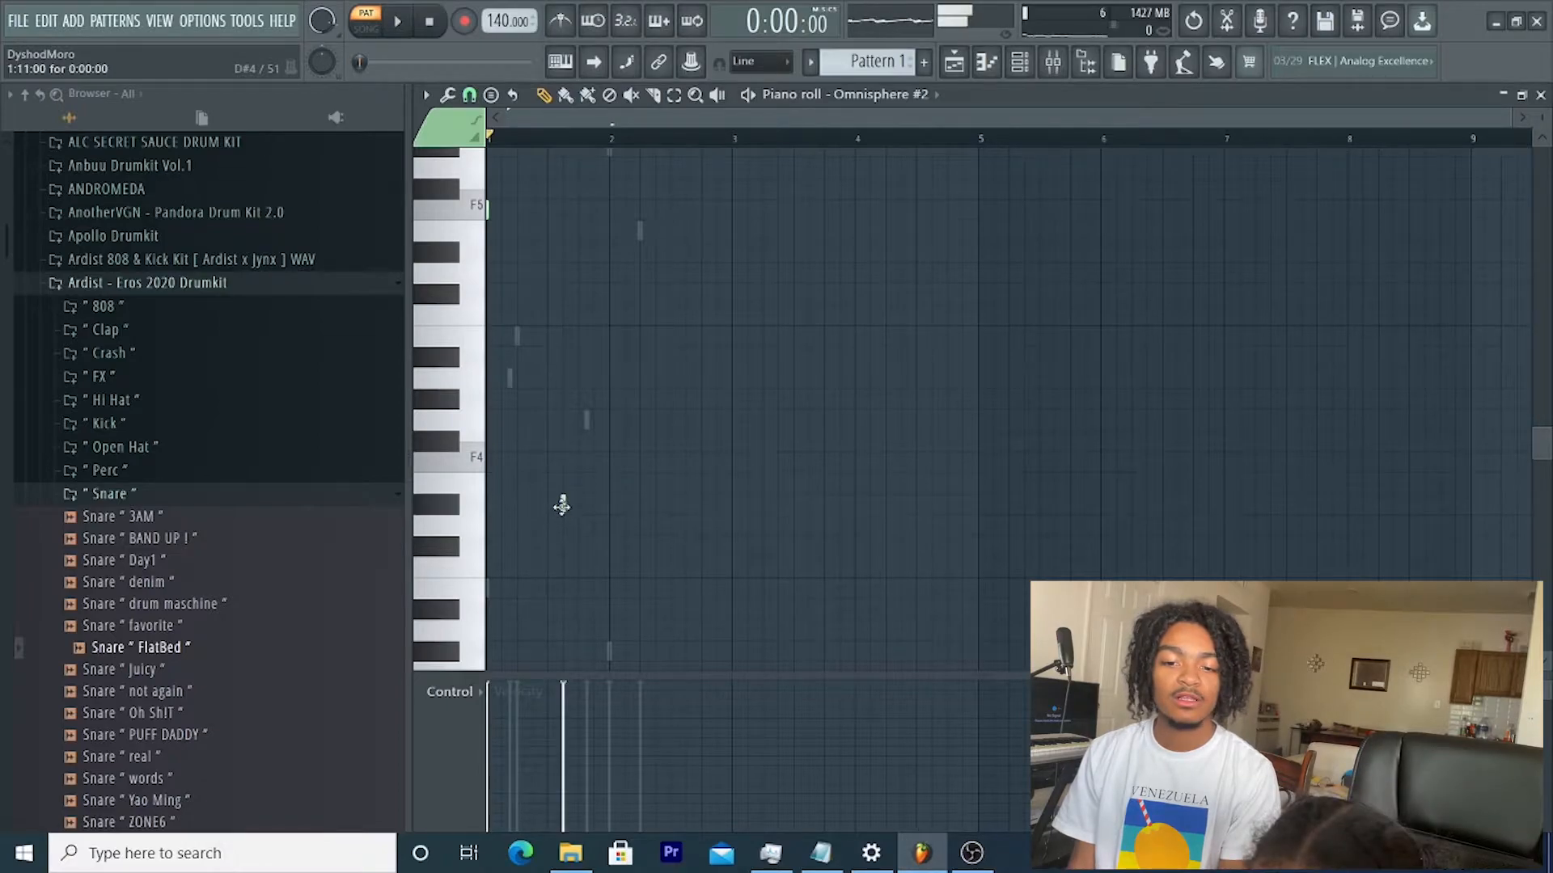
# Step: Draw two notes below F4 in the Omnisphere #2 piano roll
pyautogui.click(564, 505)
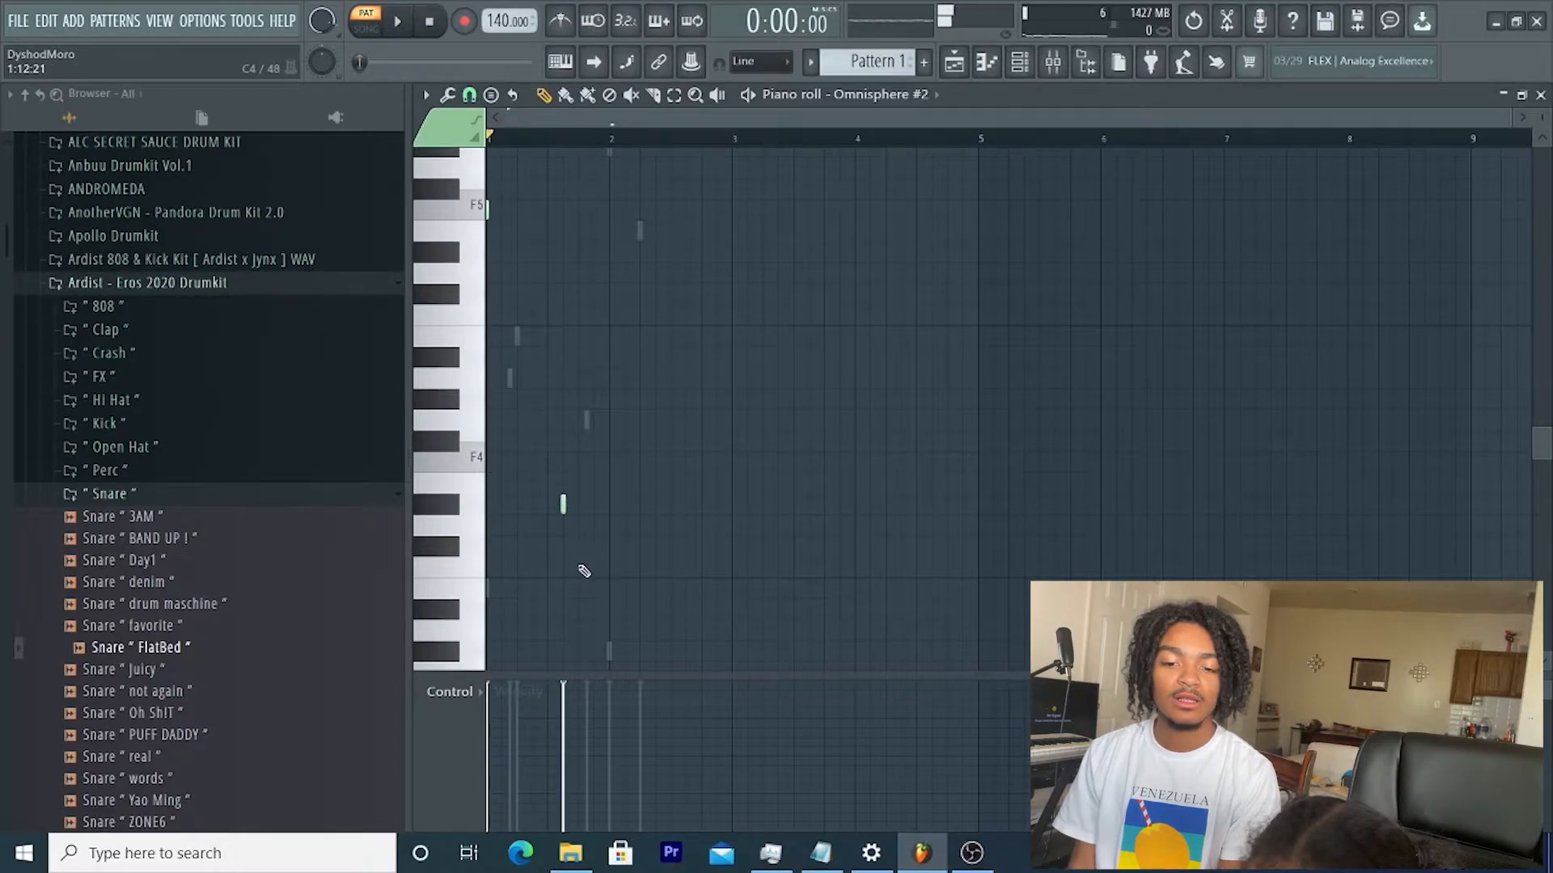
pyautogui.click(576, 565)
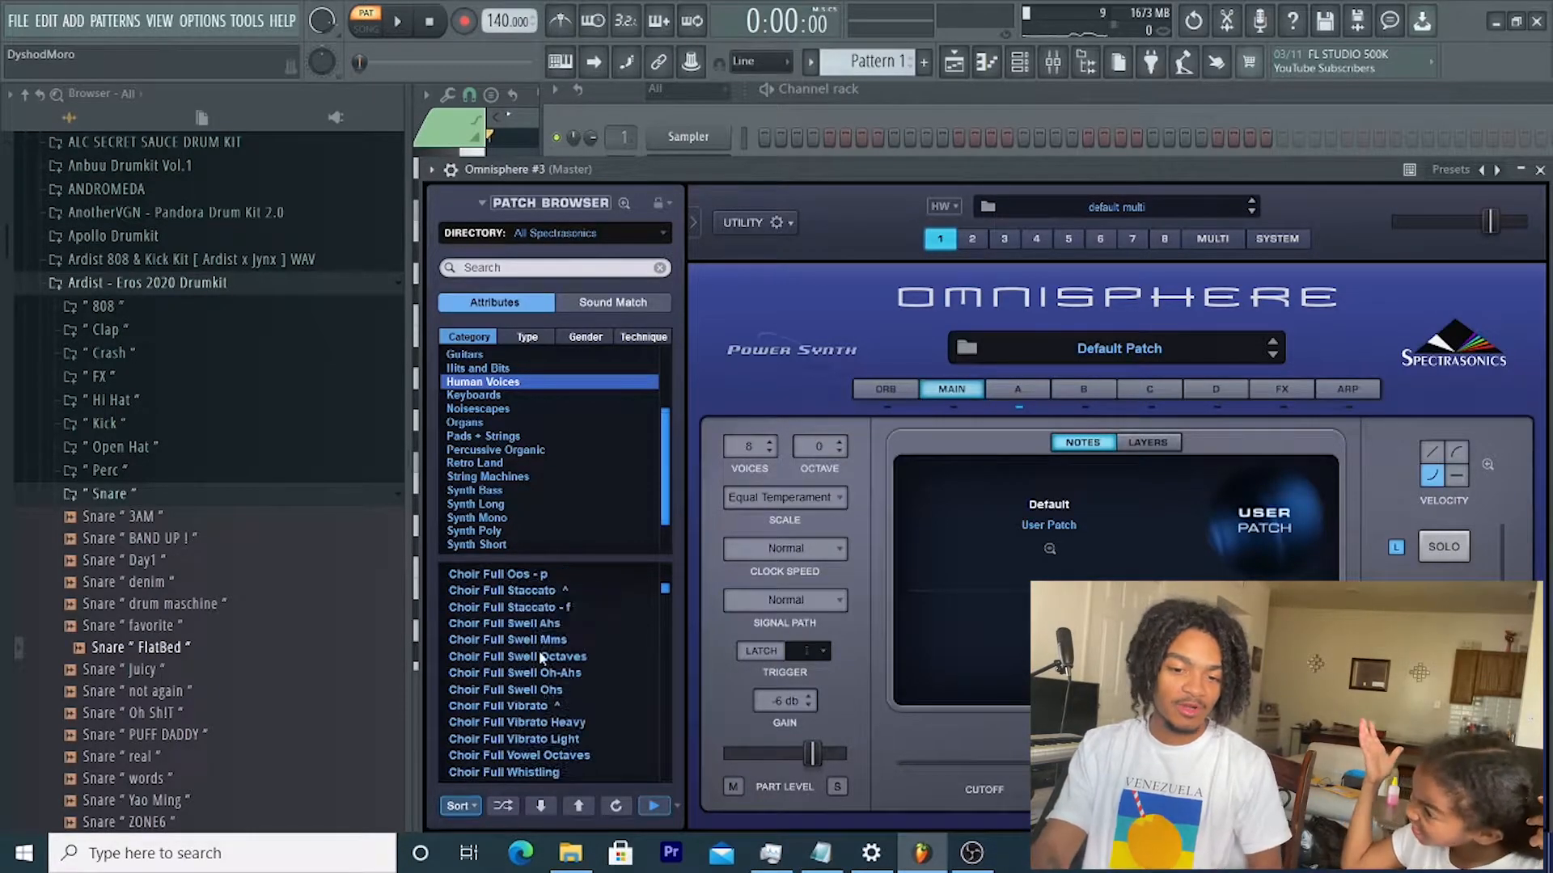
# Step: Scroll through the Human Voices choir patches for Omnisphere #3
pyautogui.scroll(-3)
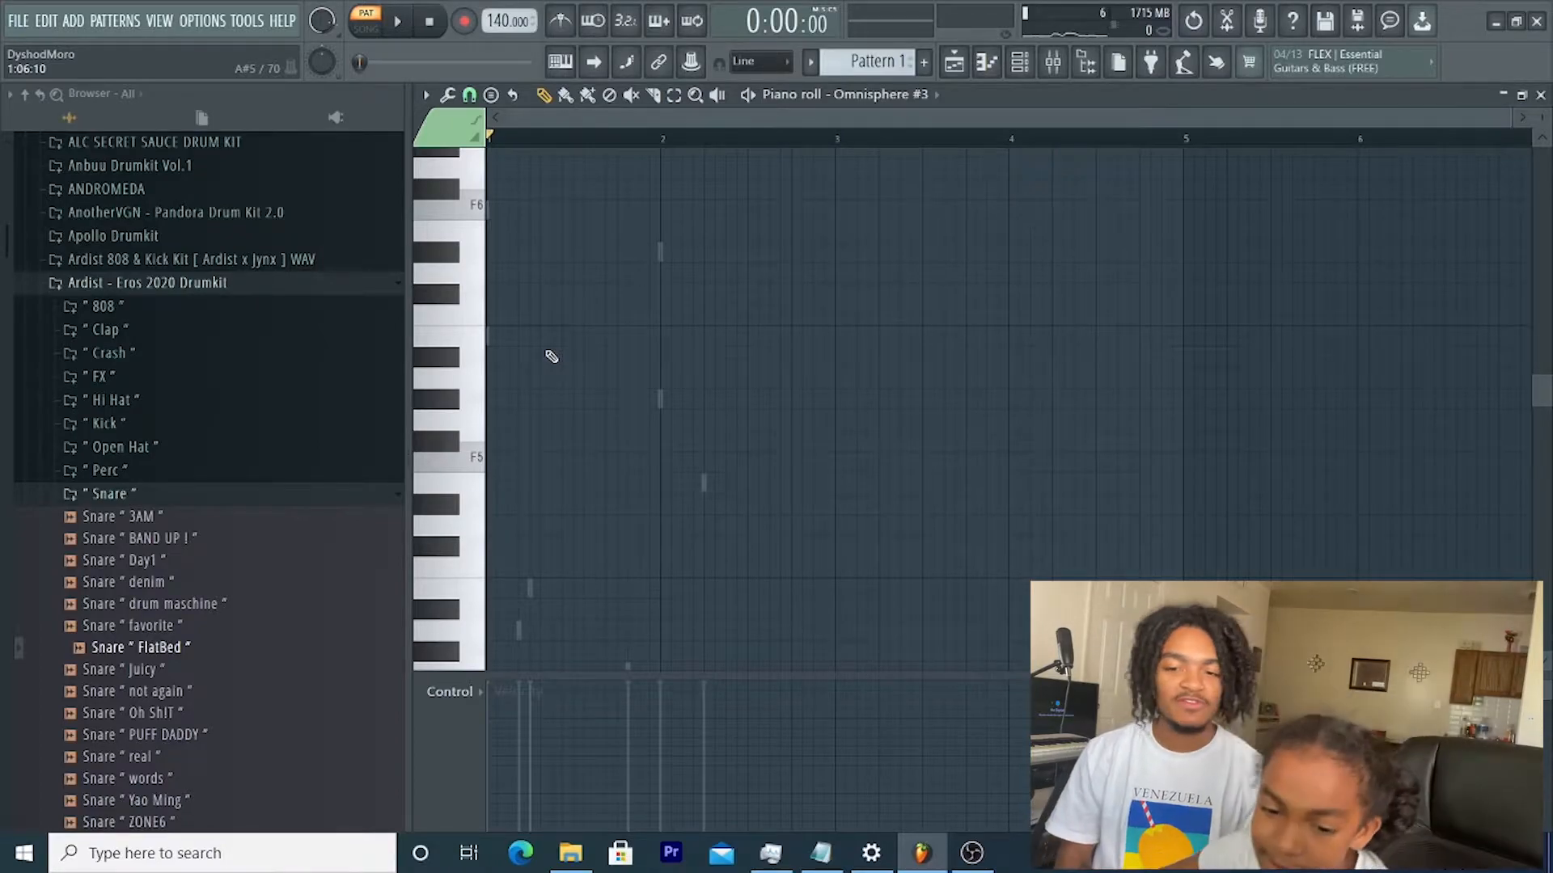
# Step: Place the recorded vocal clip on Track 2 and open its sample settings
pyautogui.click(539, 358)
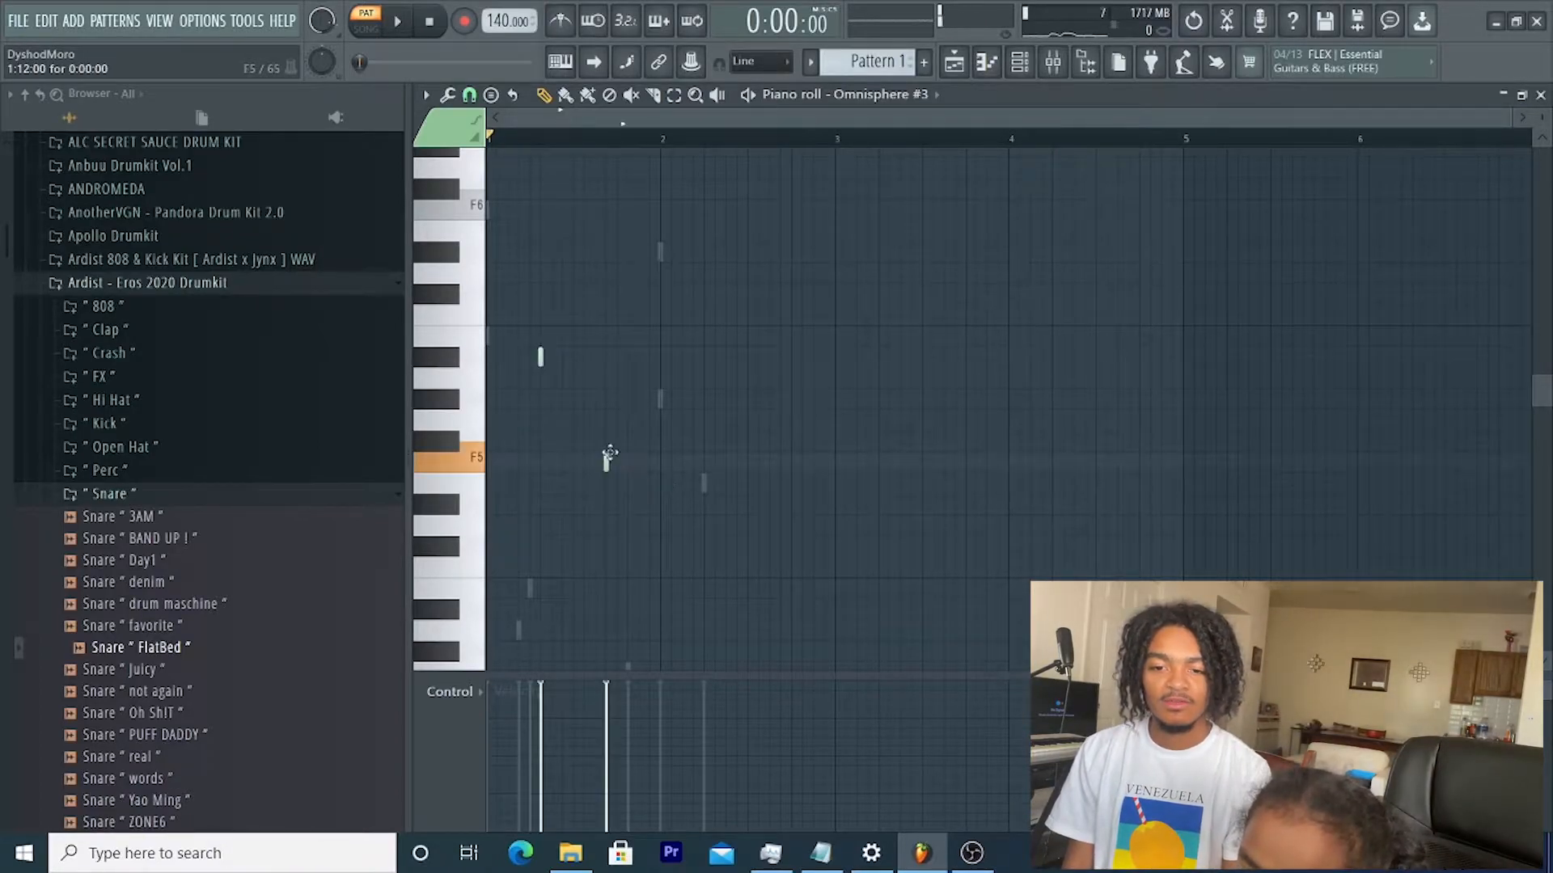
pyautogui.click(759, 315)
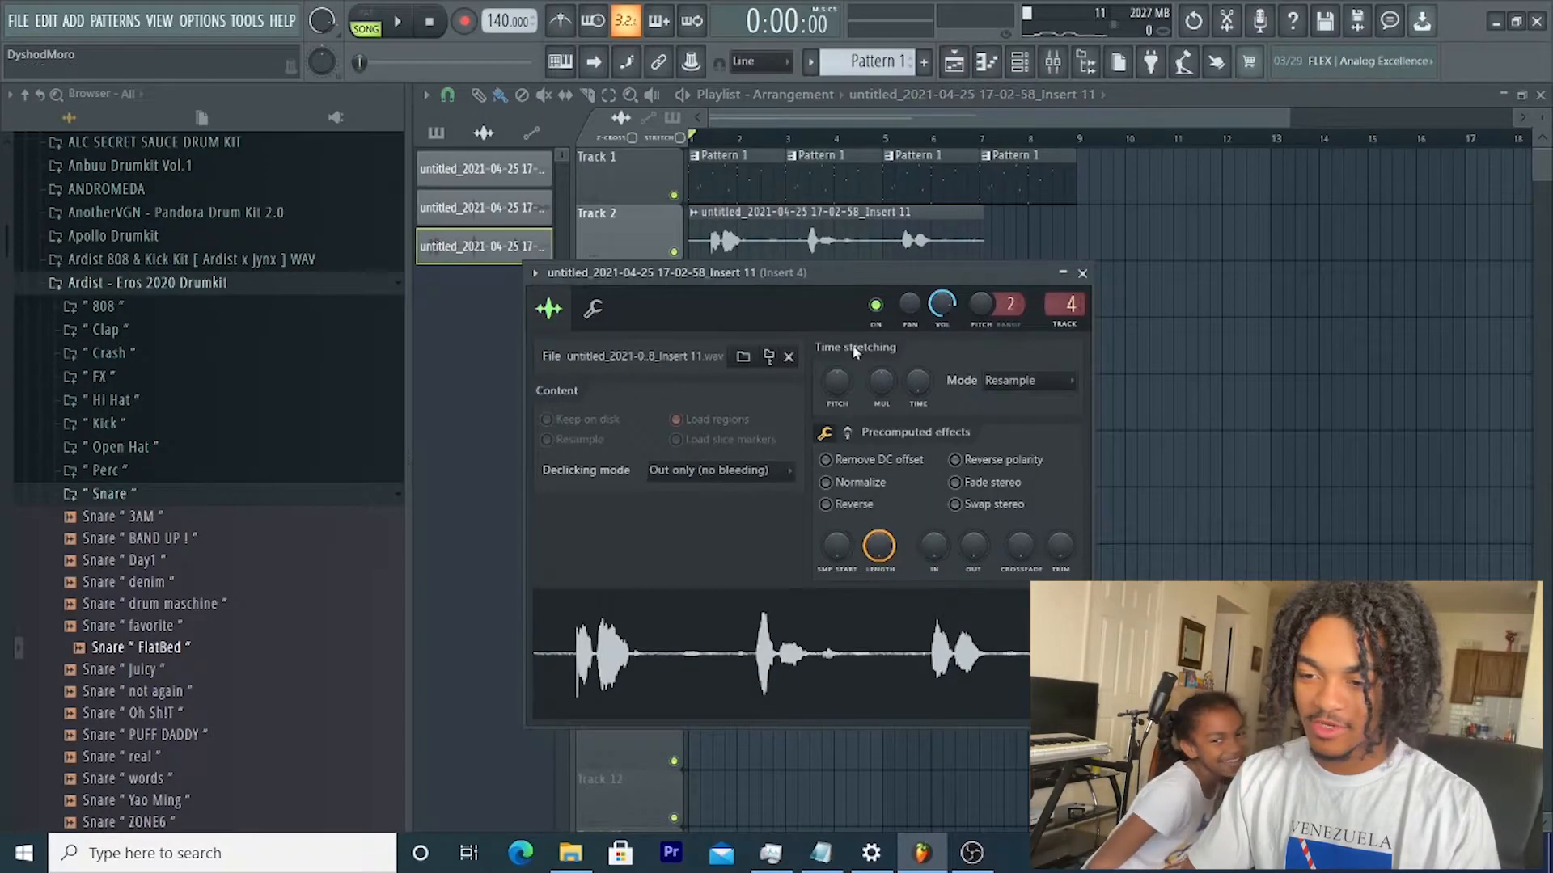
# Step: Pitch the vocal sample down 800 cents, enable Normalize, and close the clip window
pyautogui.click(1026, 381)
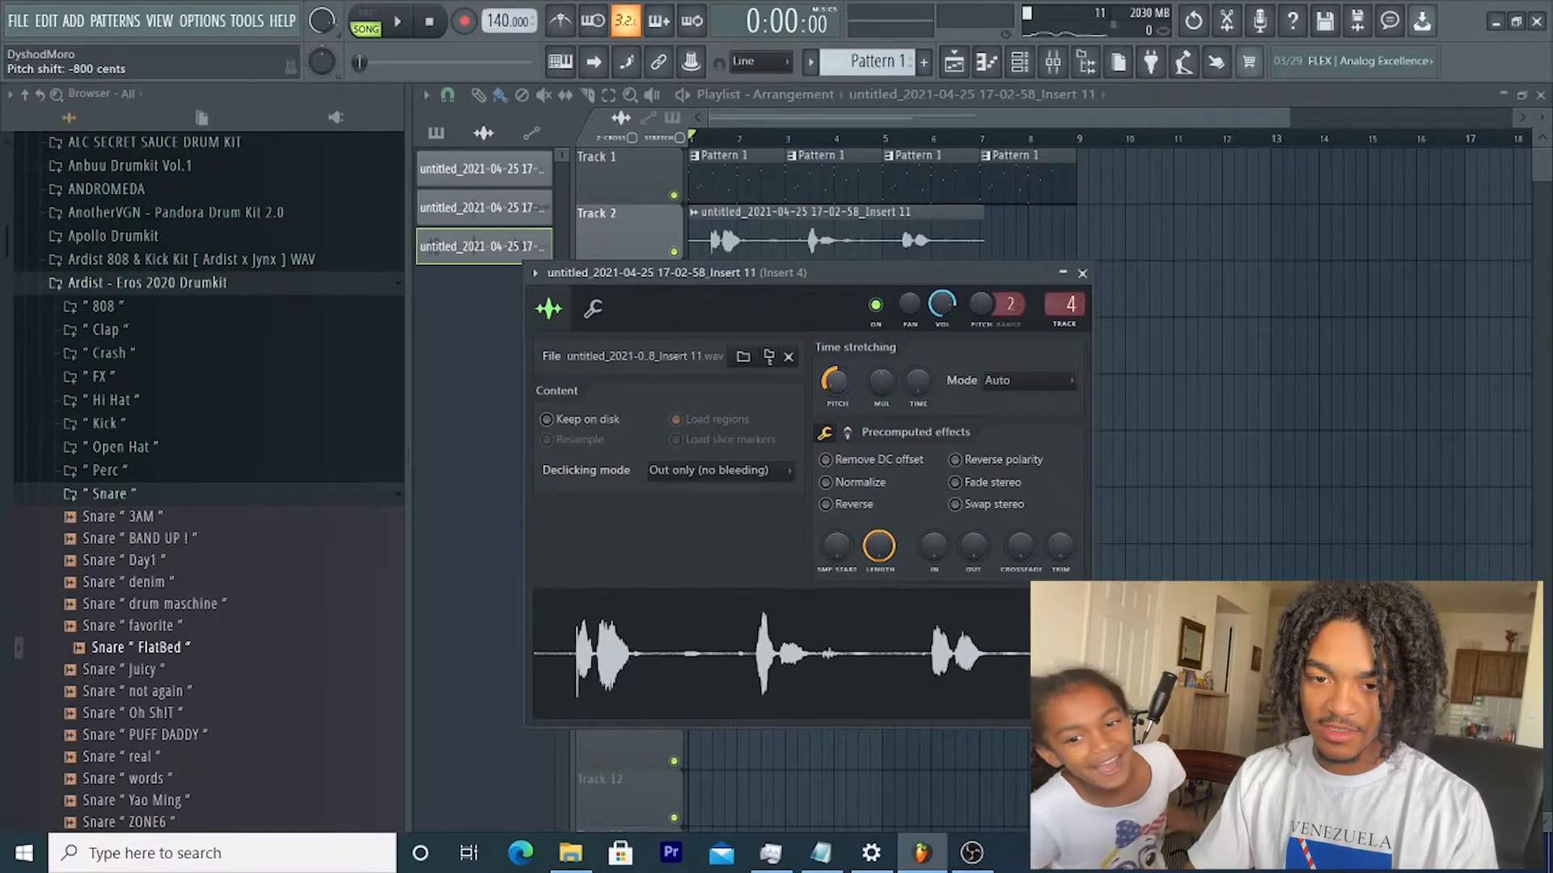
pyautogui.click(400, 22)
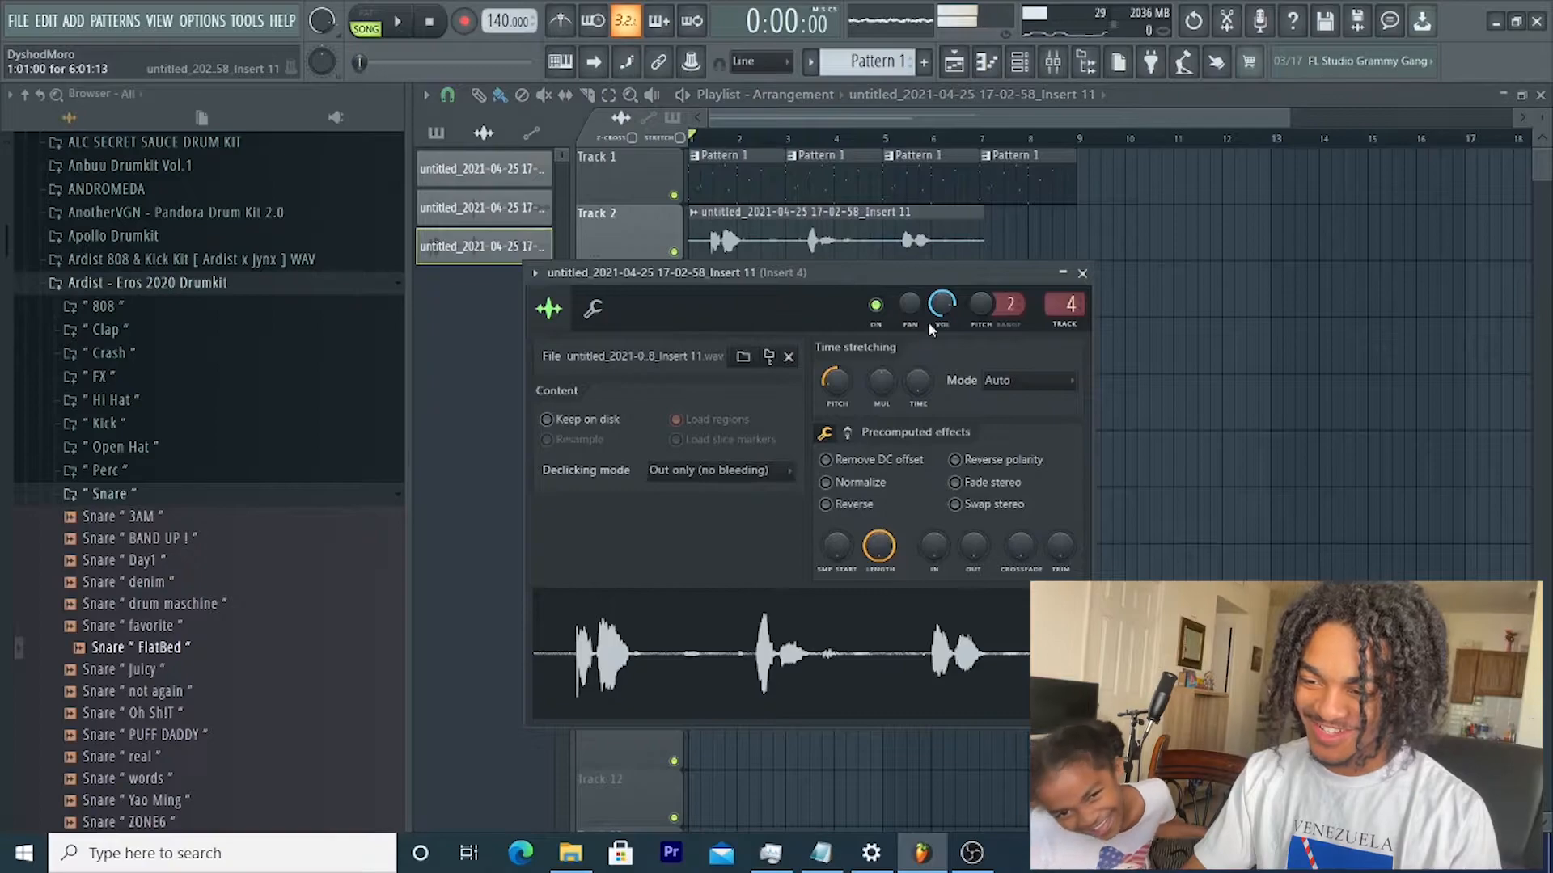
pyautogui.click(825, 483)
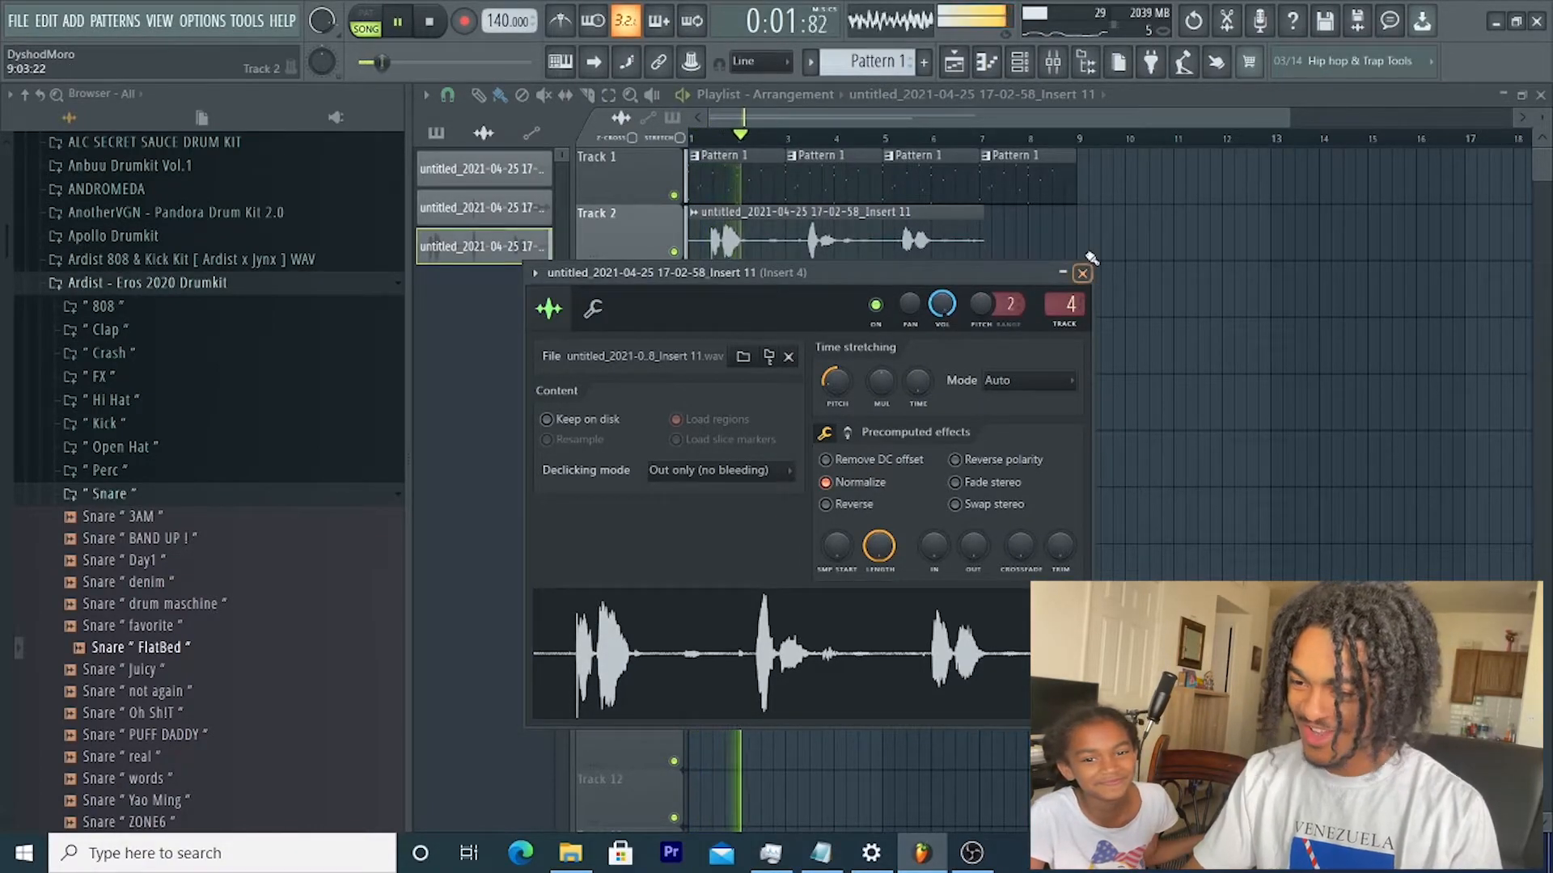
pyautogui.click(1082, 273)
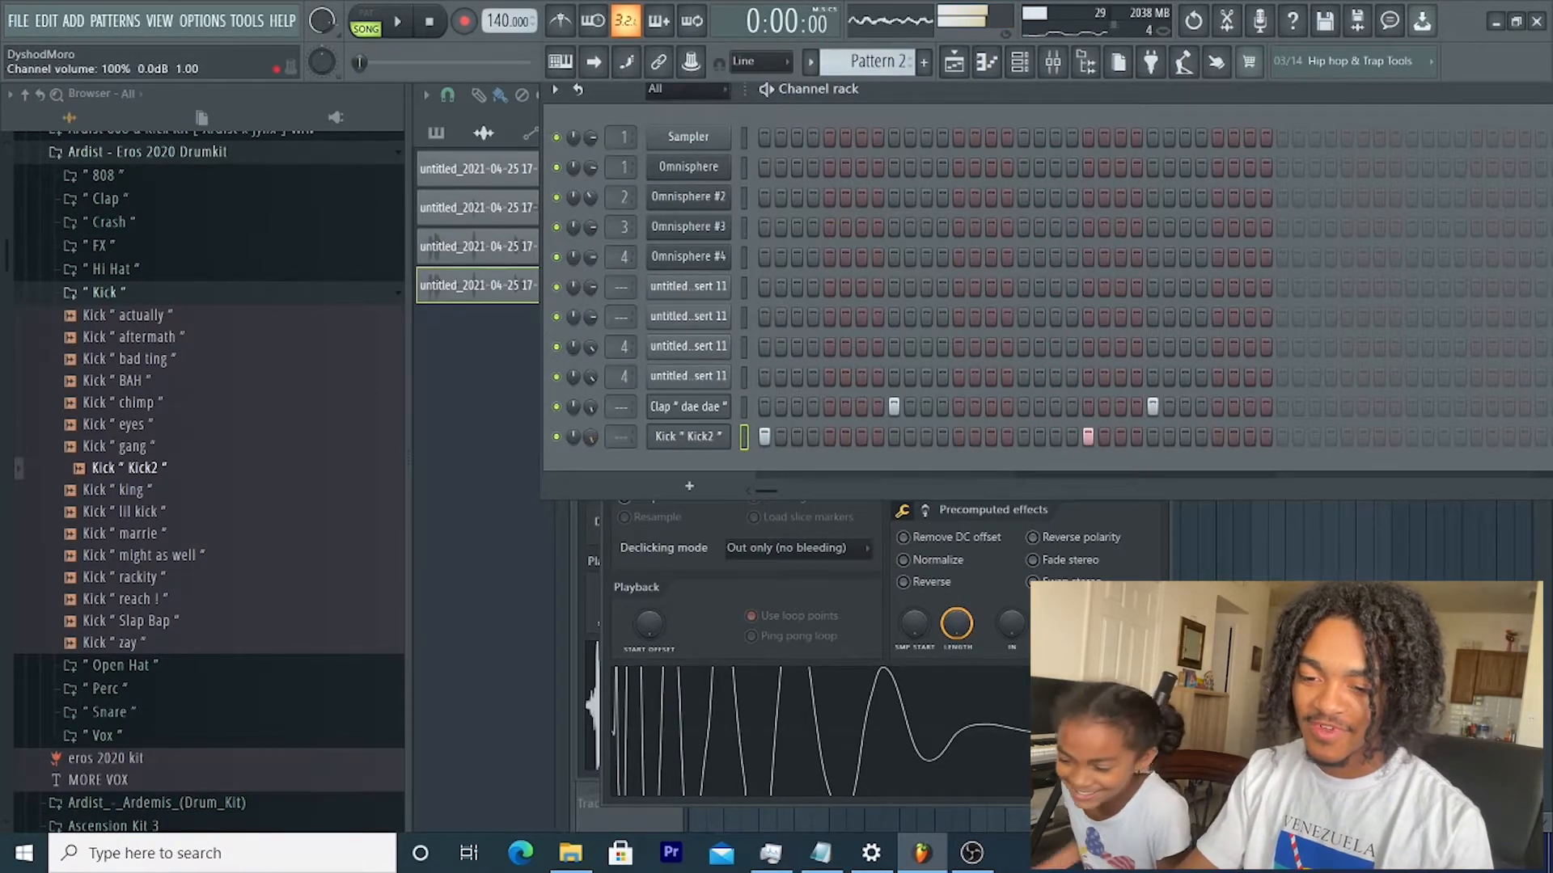
# Step: Open the Kick2 channel in the piano roll from its right-click menu
pyautogui.rightClick(686, 436)
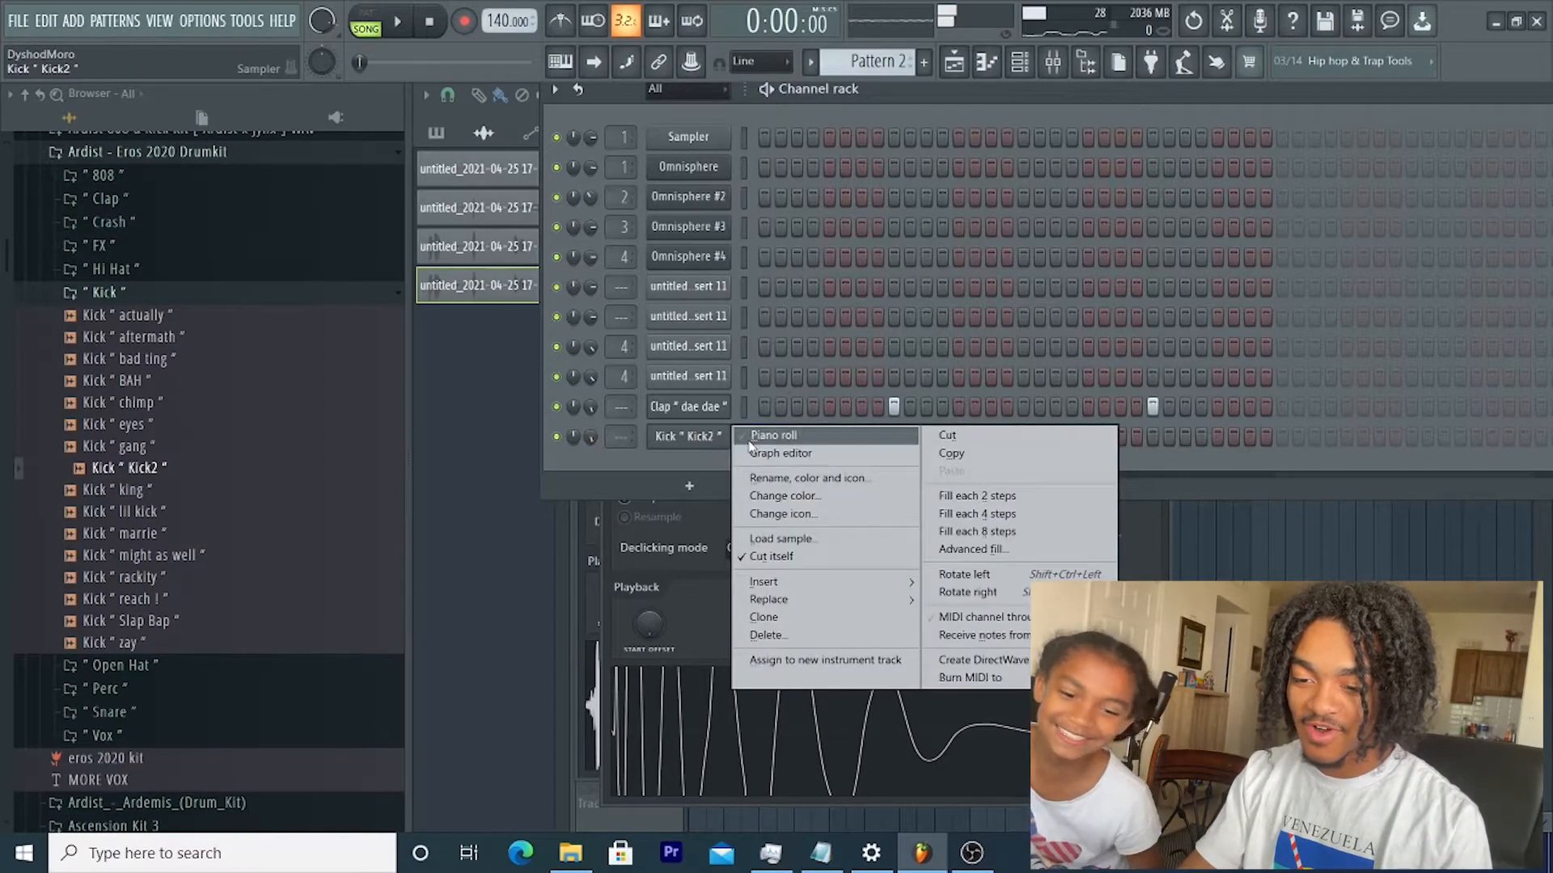
pyautogui.click(773, 435)
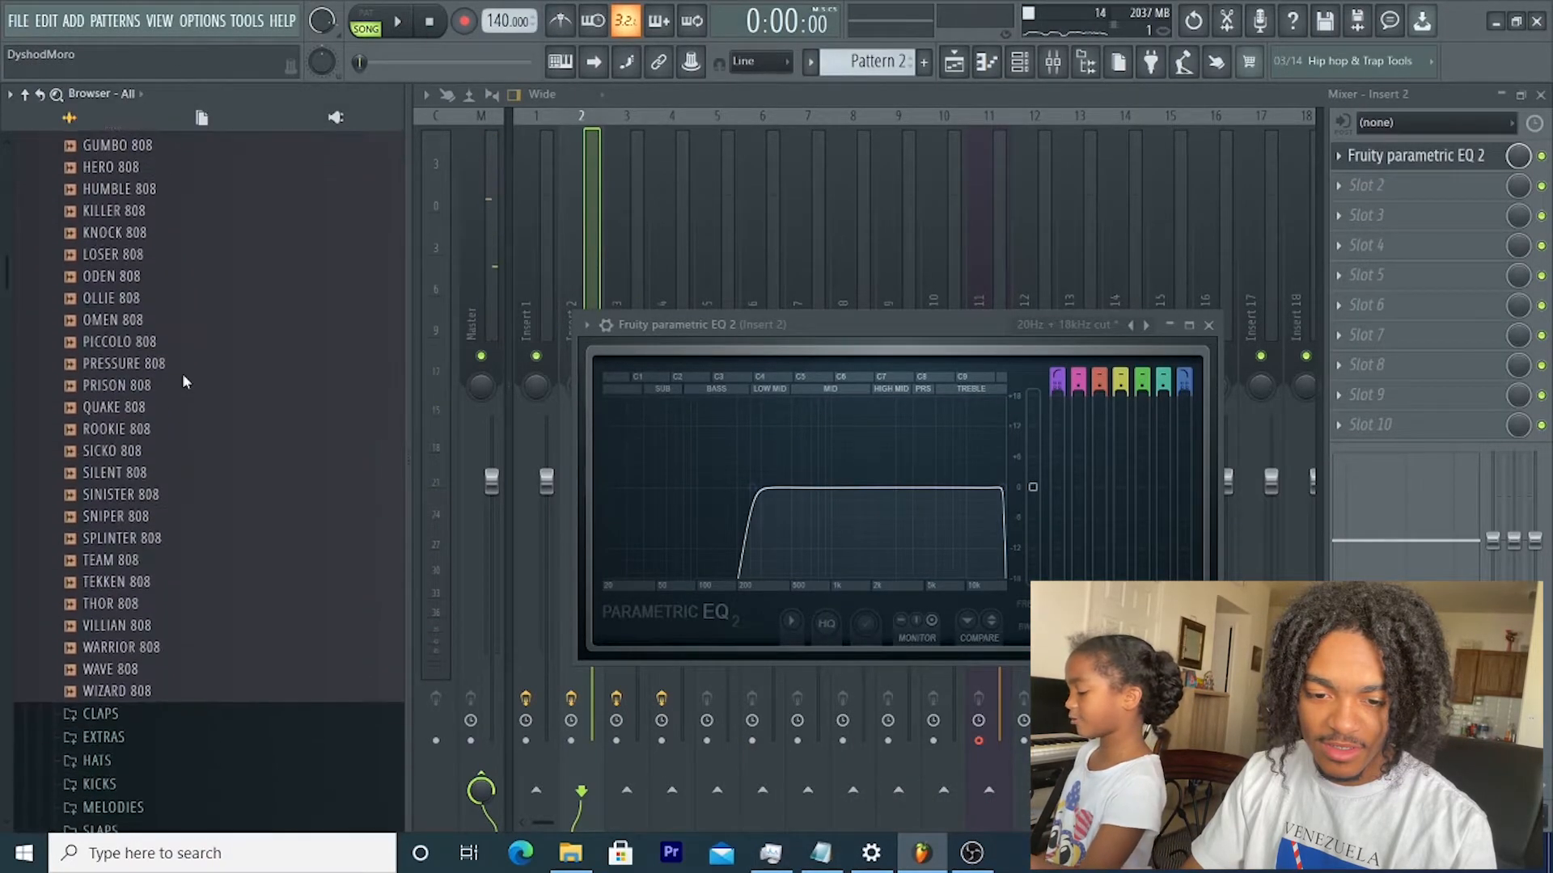
# Step: Load the SNIPER 808 sample into a new channel
pyautogui.rightClick(105, 253)
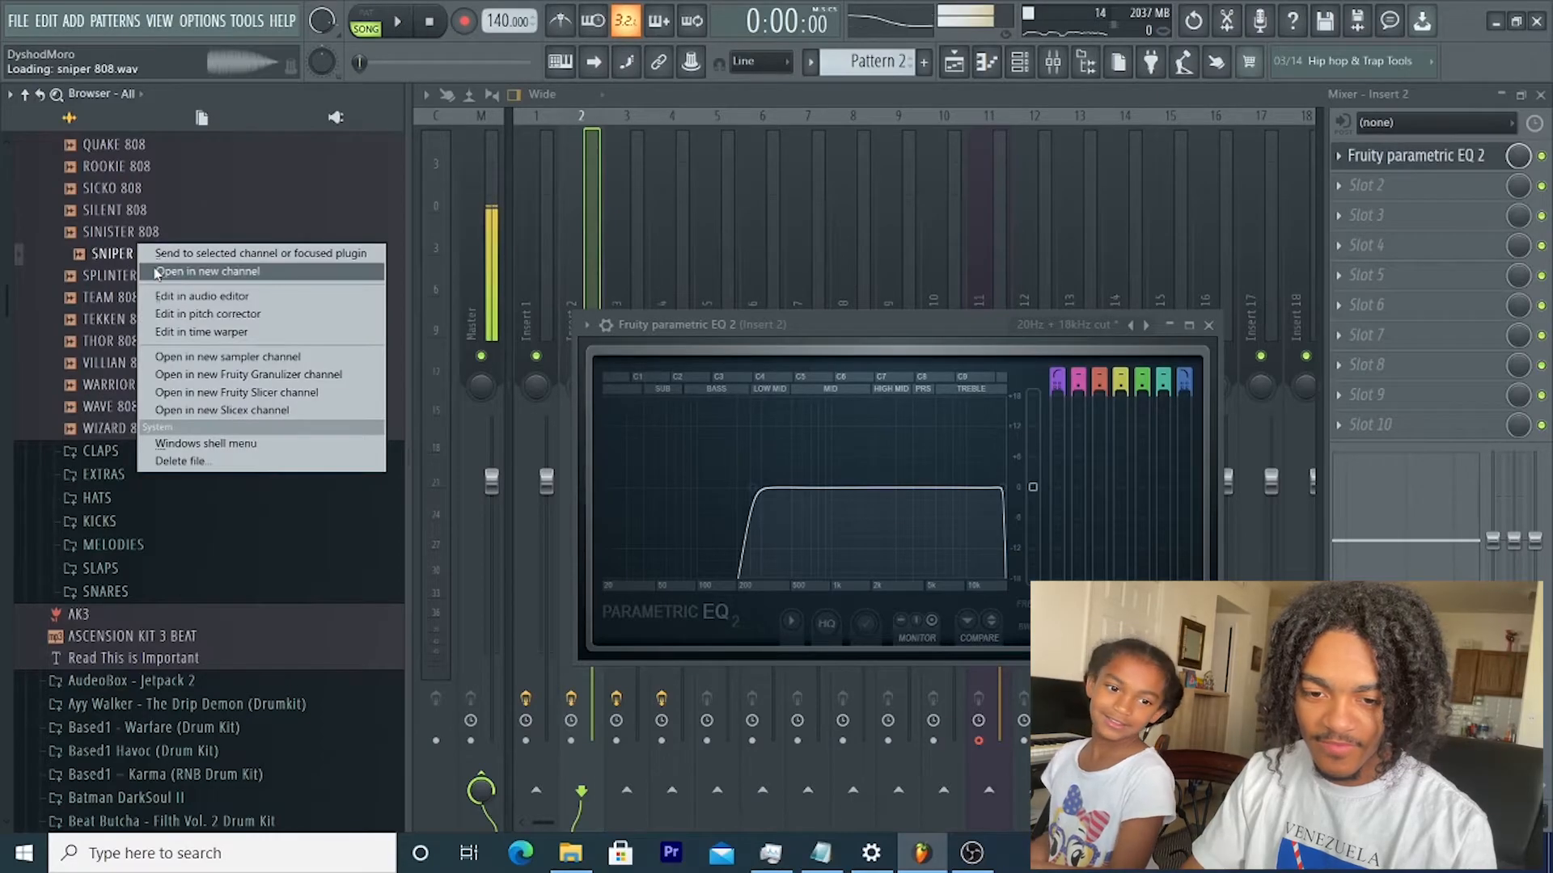
pyautogui.click(212, 272)
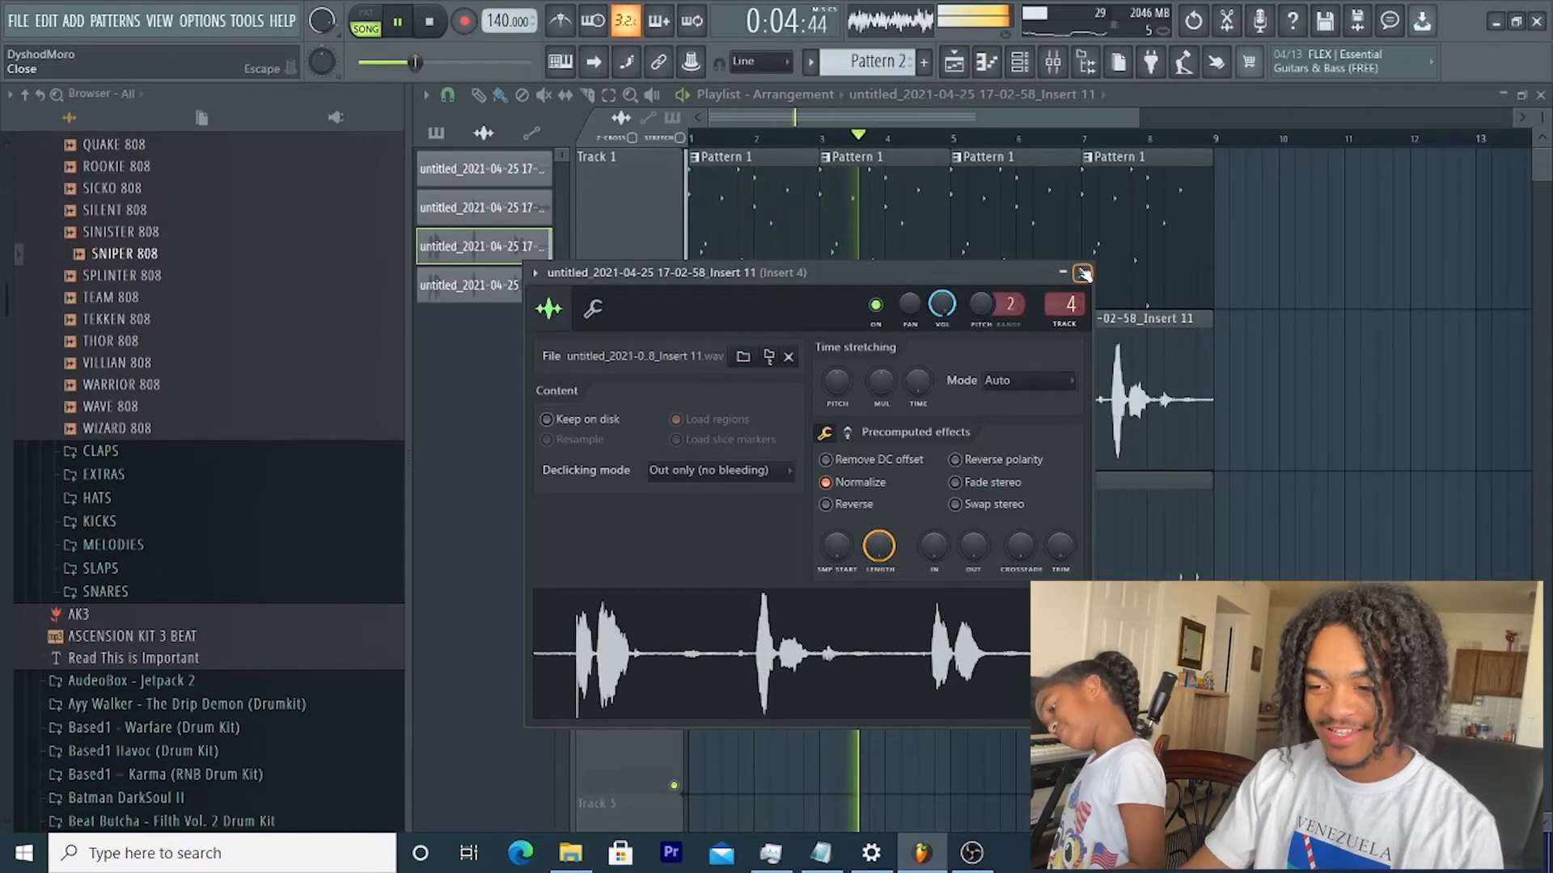
# Step: Close the vocal Audio Clip settings window to reveal the vocal on Track 2 and Pattern 2 on Track 3
pyautogui.click(1081, 273)
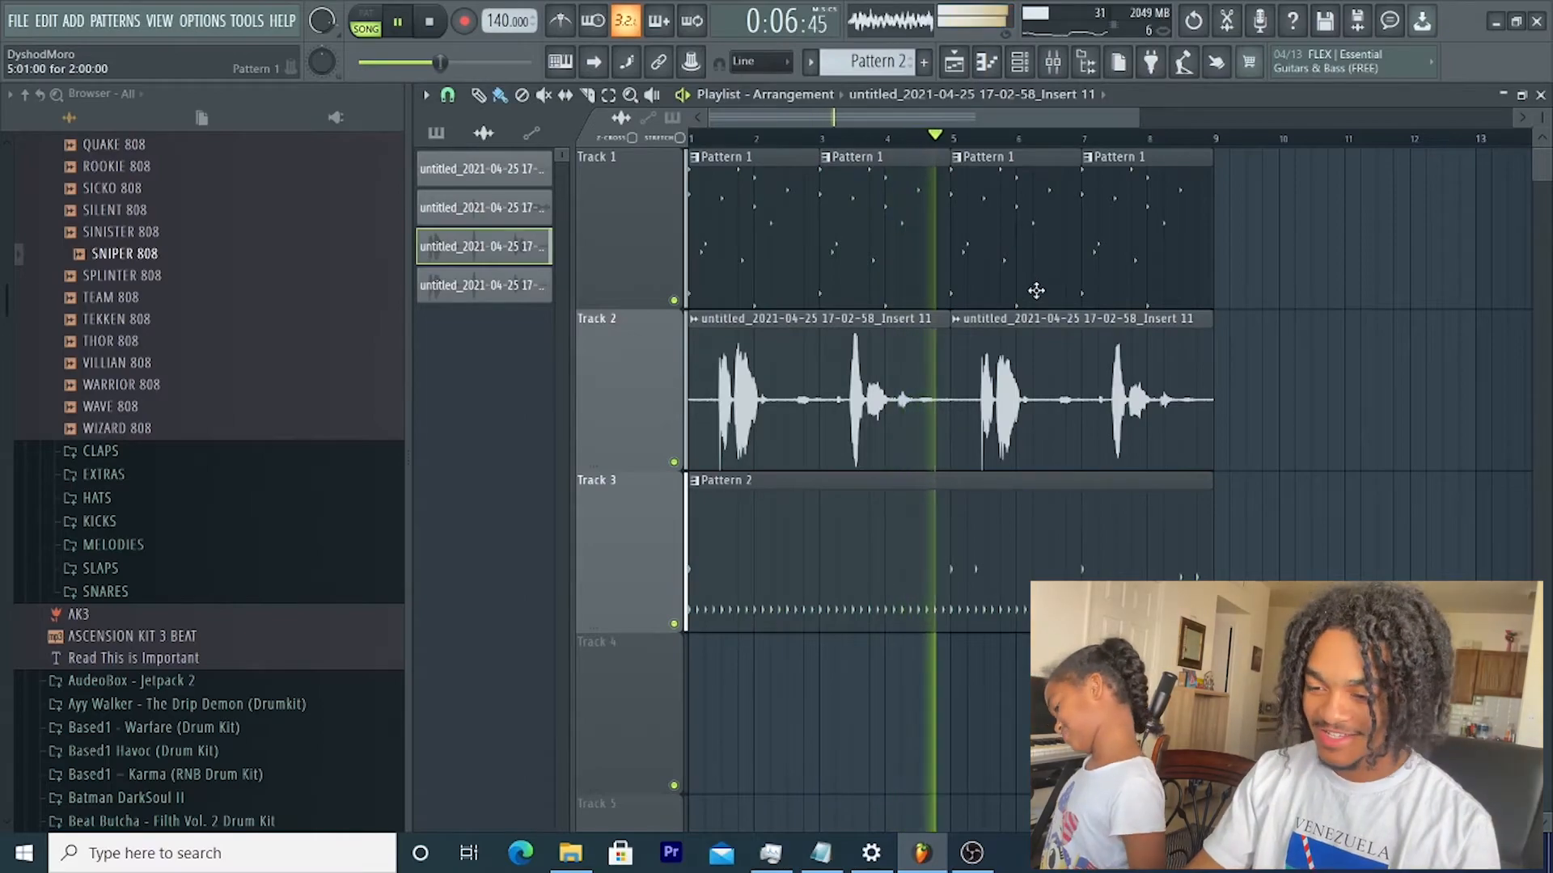